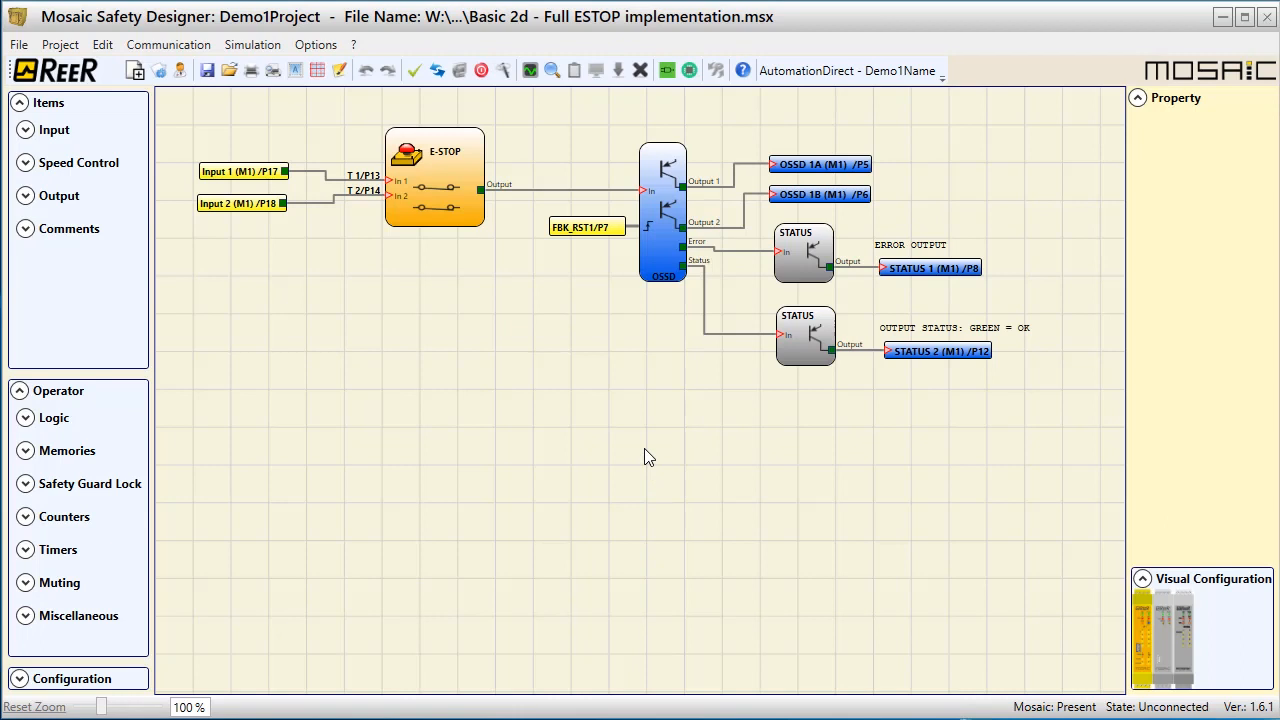
# Step: Place ESPE on Inputs 3–4 and S-MAT on Inputs 5–6, deleting both STATUS blocks
pyautogui.click(25, 130)
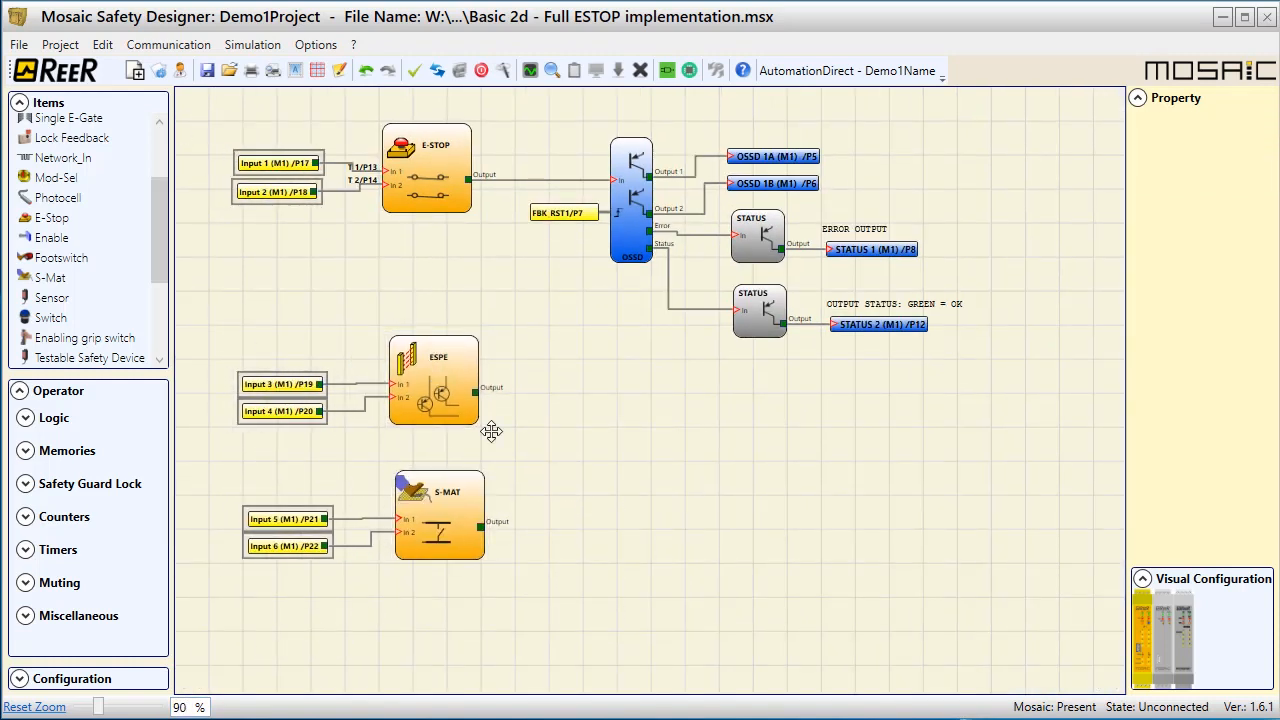
pyautogui.click(631, 200)
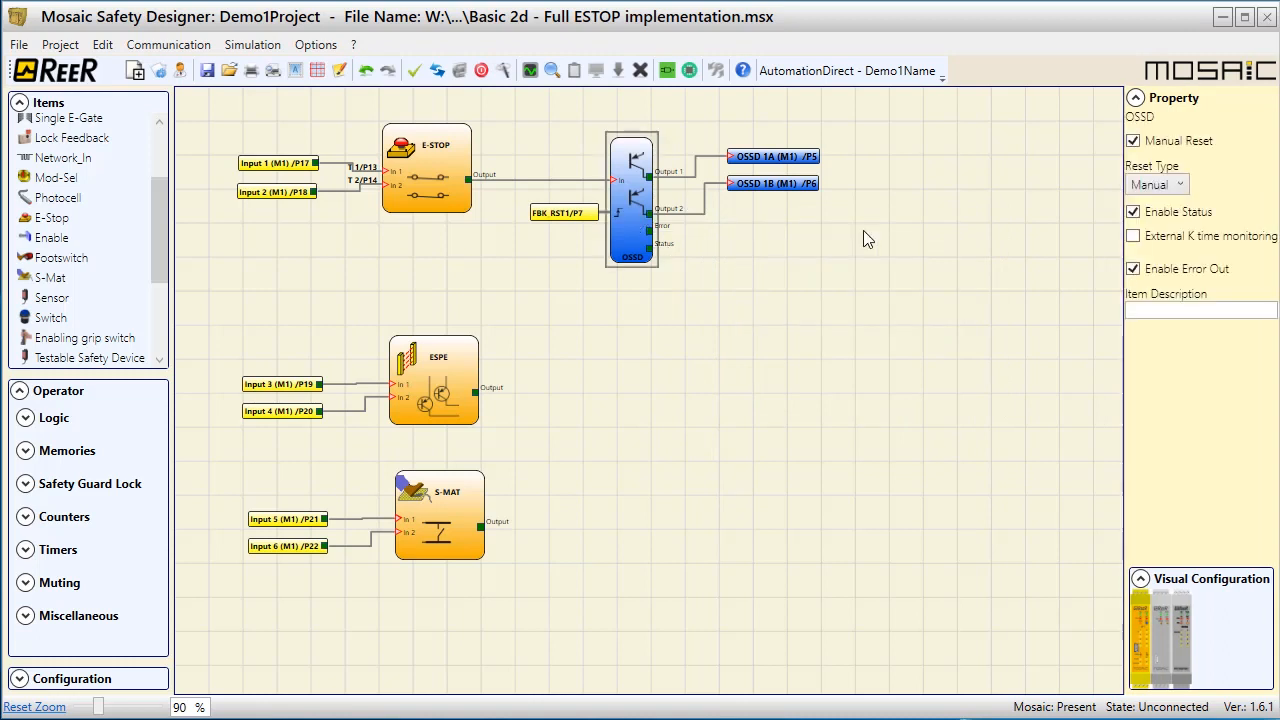
# Step: Feed E-STOP, ESPE and S-MAT outputs into a three-input AND driving OSSD In
pyautogui.moveTo(632, 195); pyautogui.dragTo(792, 205)
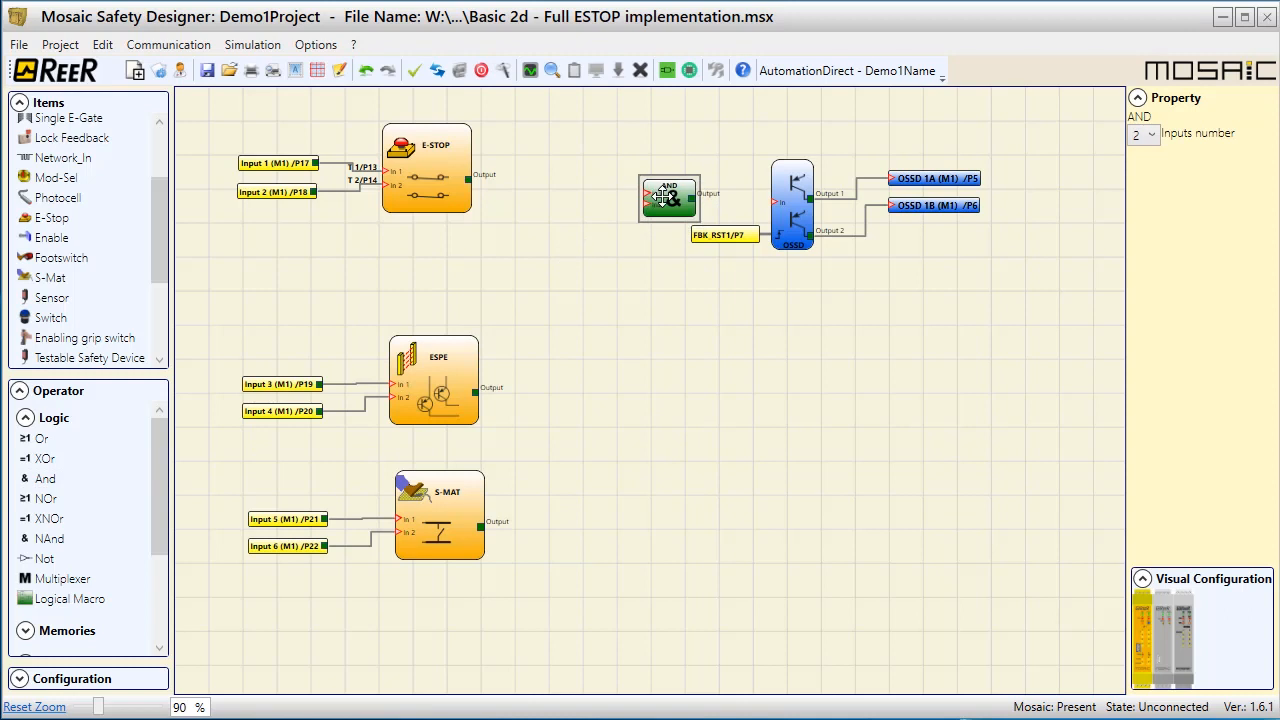
pyautogui.click(427, 165)
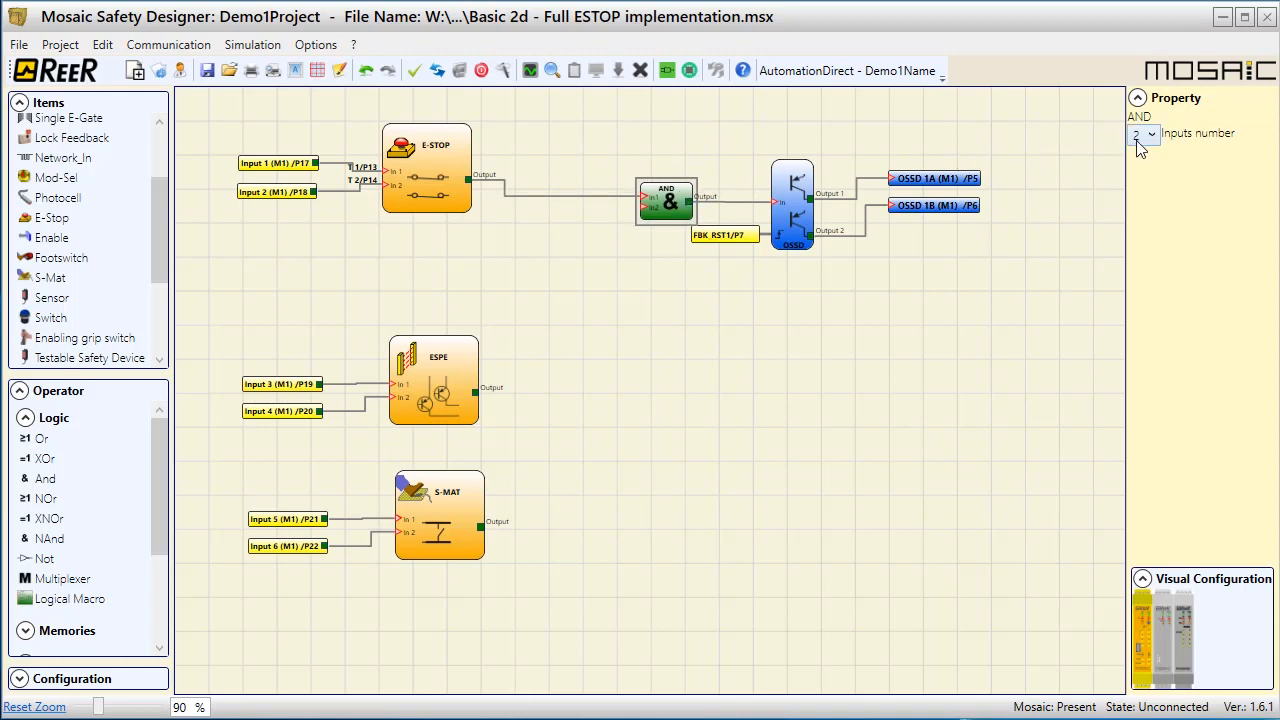
pyautogui.click(1148, 134)
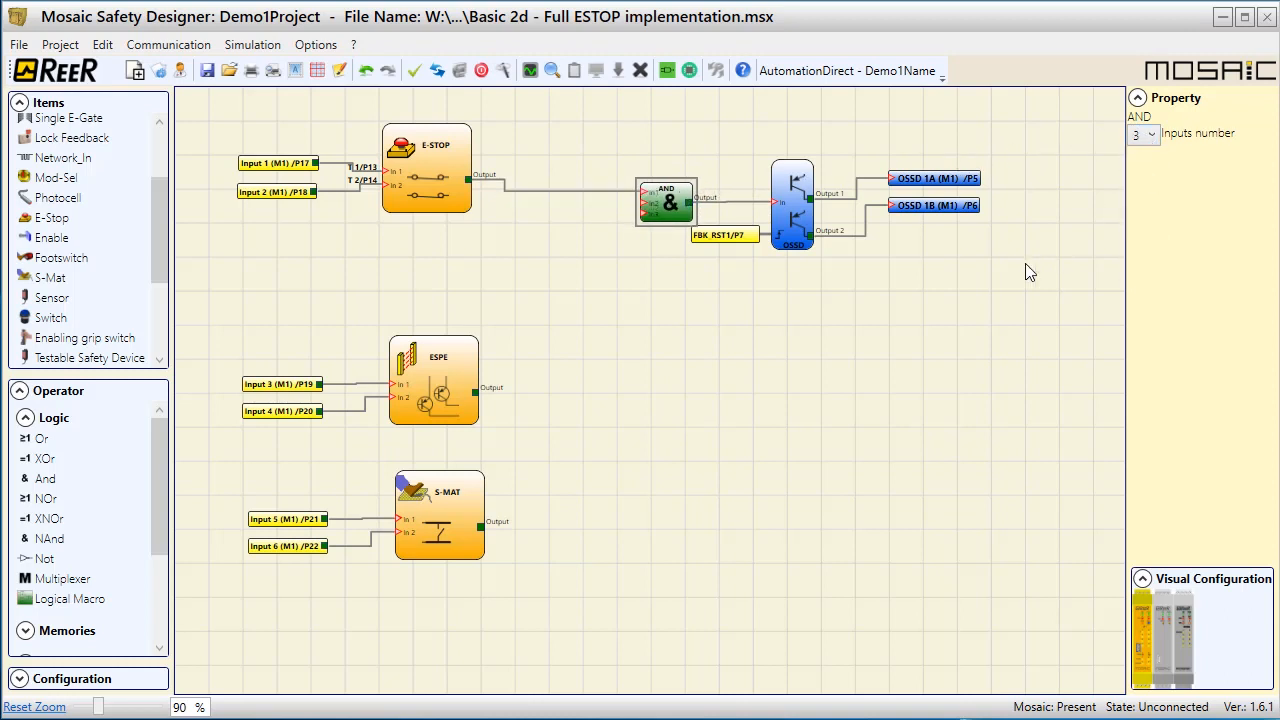
pyautogui.click(433, 380)
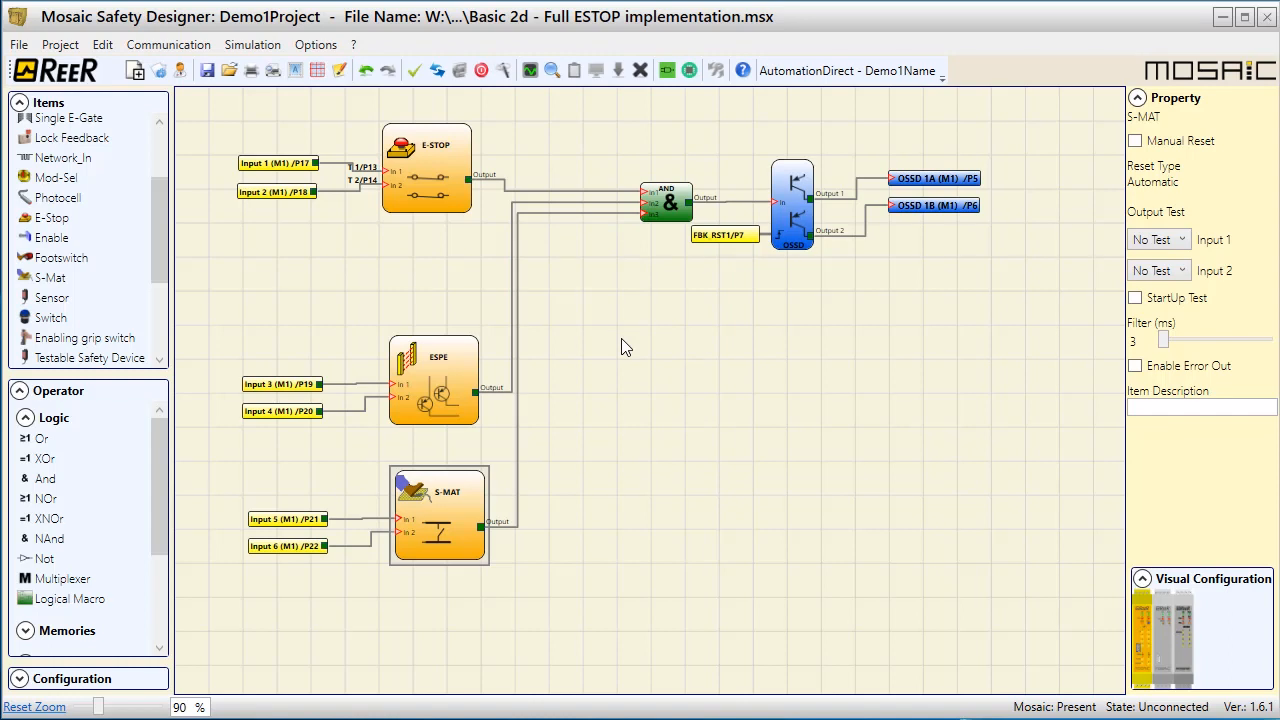
# Step: Enable OSSD status and route it through a 2 s retriggerable MONOSTABLE_B into STATUS
pyautogui.click(793, 205)
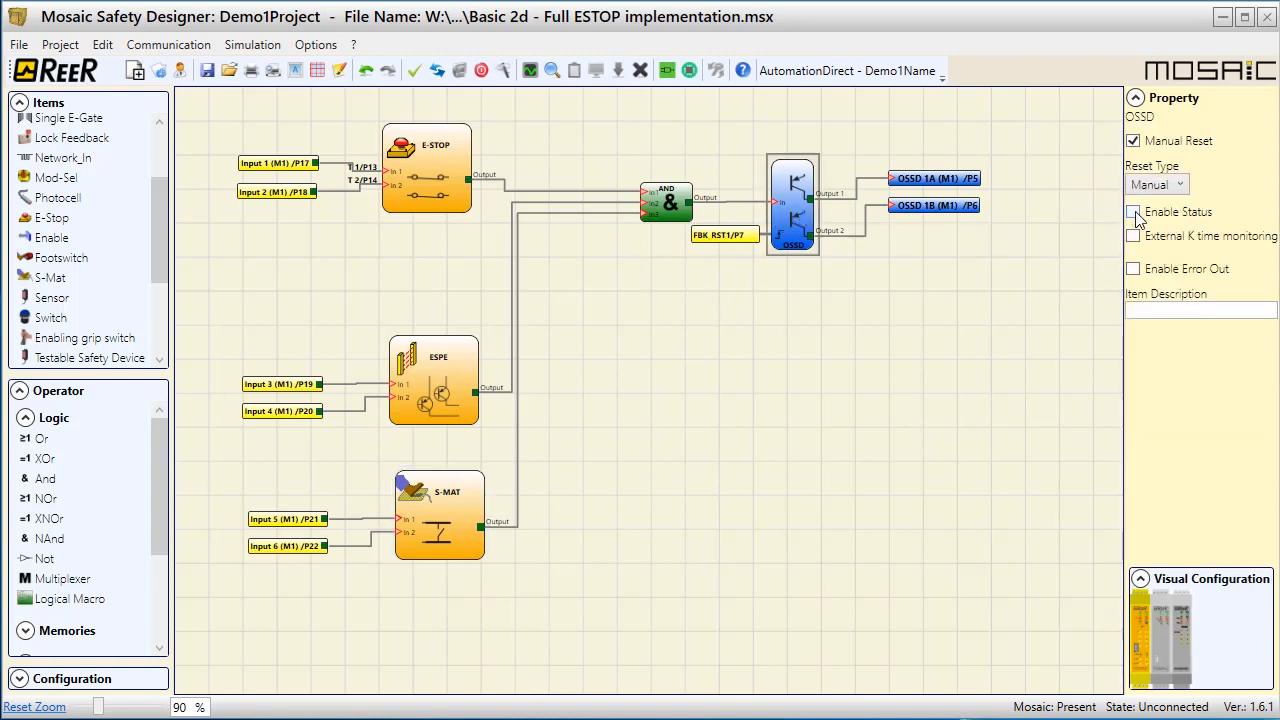
pyautogui.click(1132, 211)
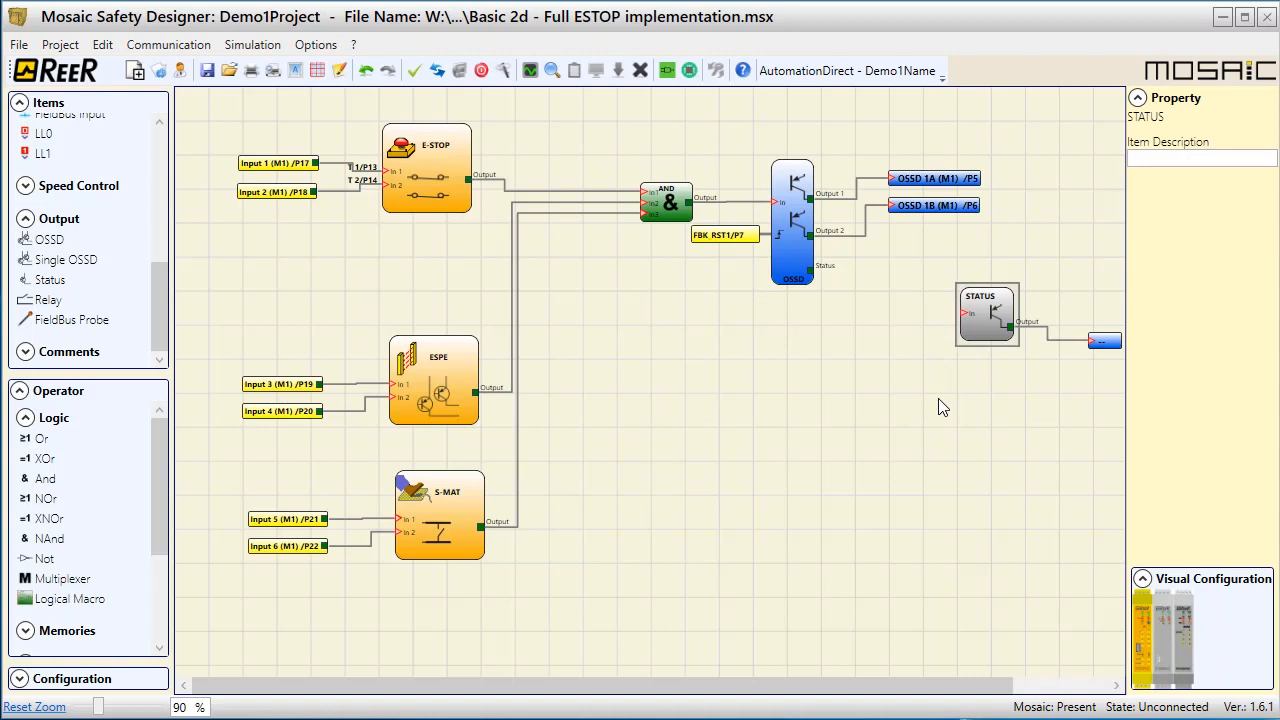
pyautogui.moveTo(281, 619)
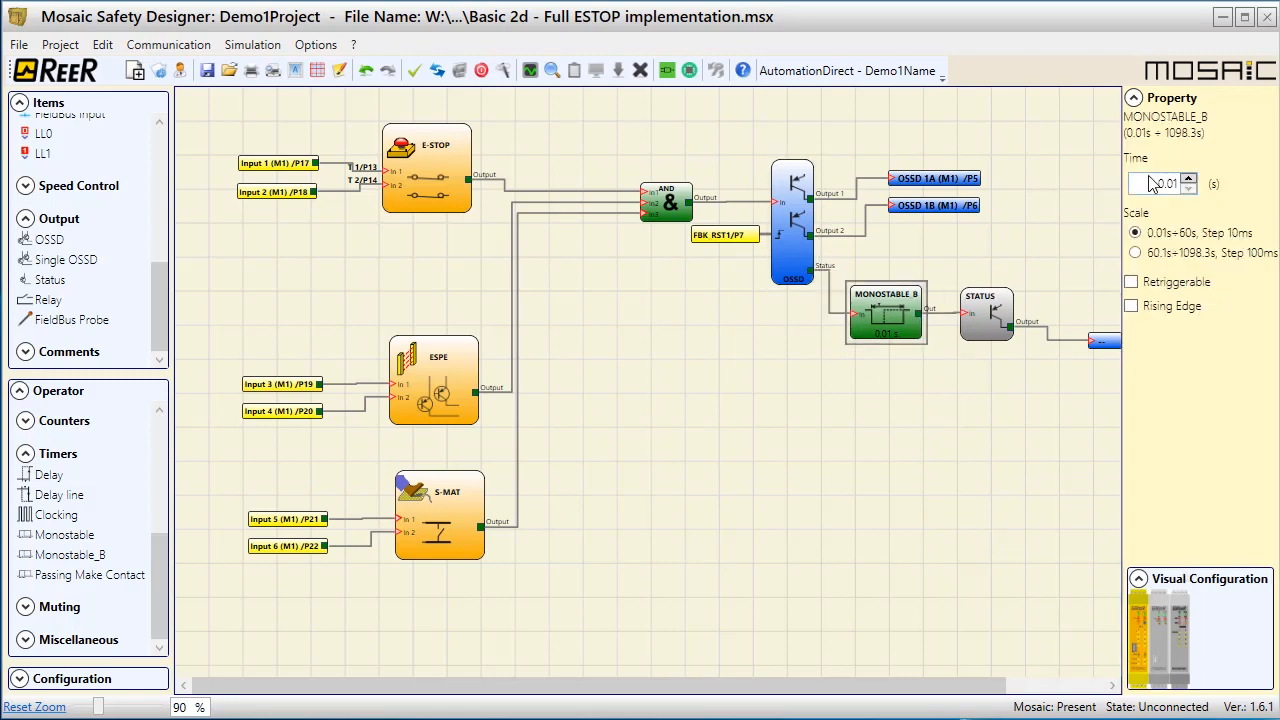
pyautogui.click(1192, 178)
pyautogui.write('2')
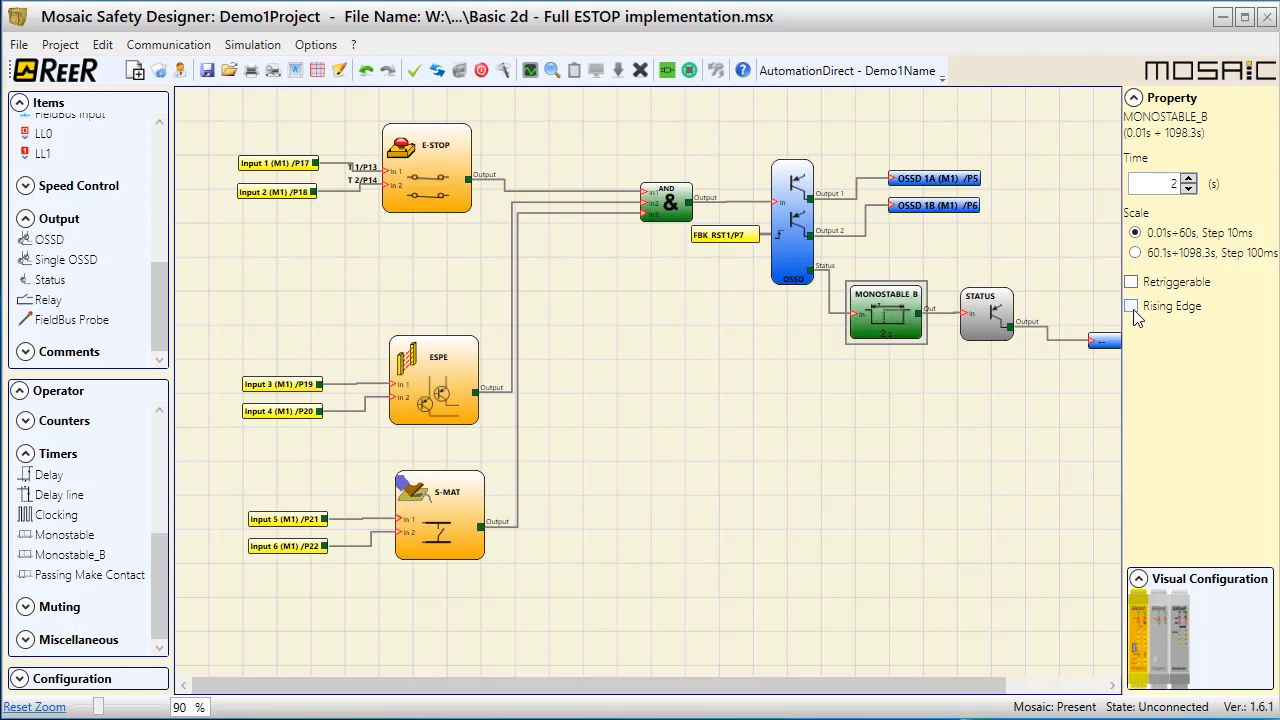
pyautogui.click(1131, 281)
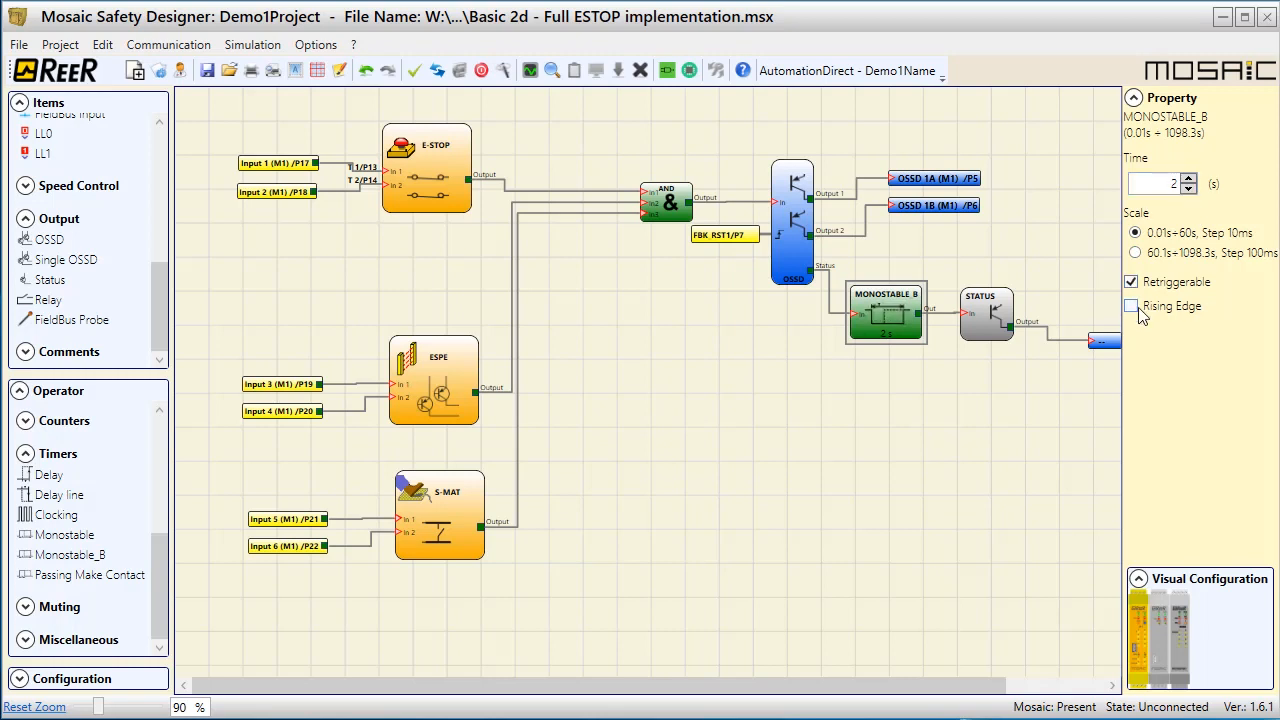
pyautogui.moveTo(1143, 327)
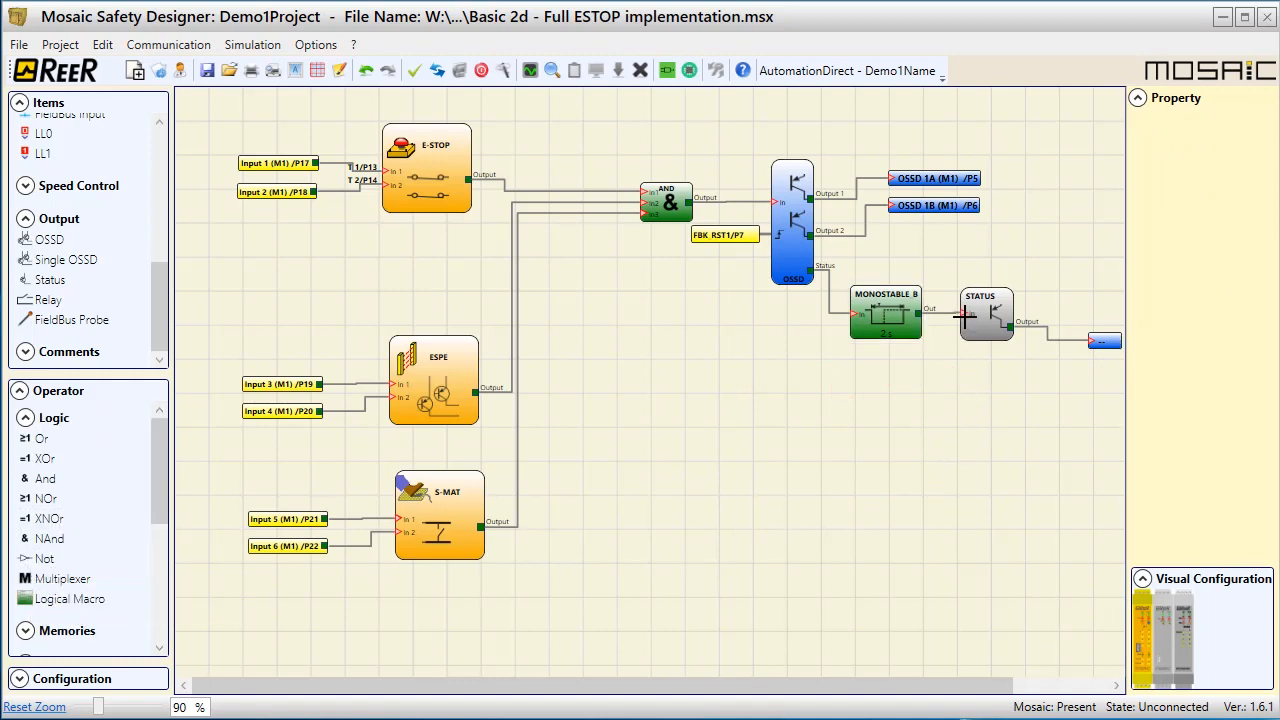
# Step: Wire a copied monostable/STATUS chain behind a two-input AND of the ESPE and S-MAT outputs
pyautogui.click(986, 315)
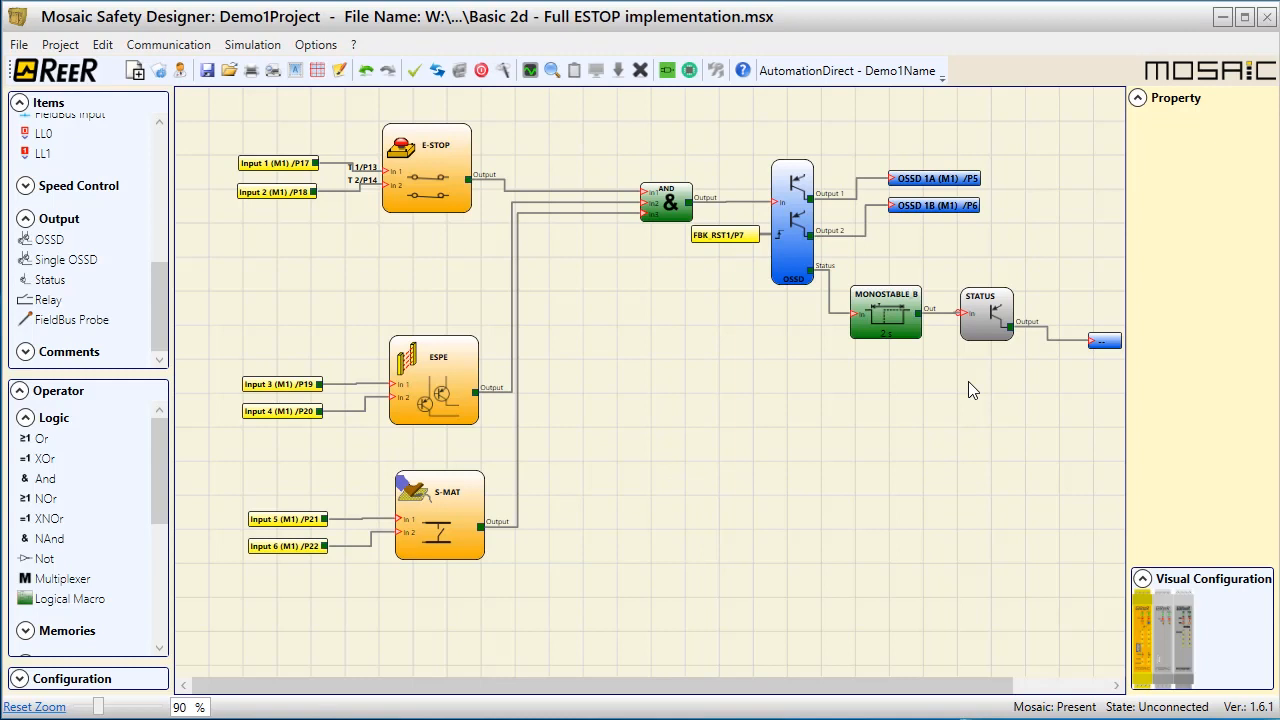
pyautogui.moveTo(200, 295); pyautogui.dragTo(553, 600)
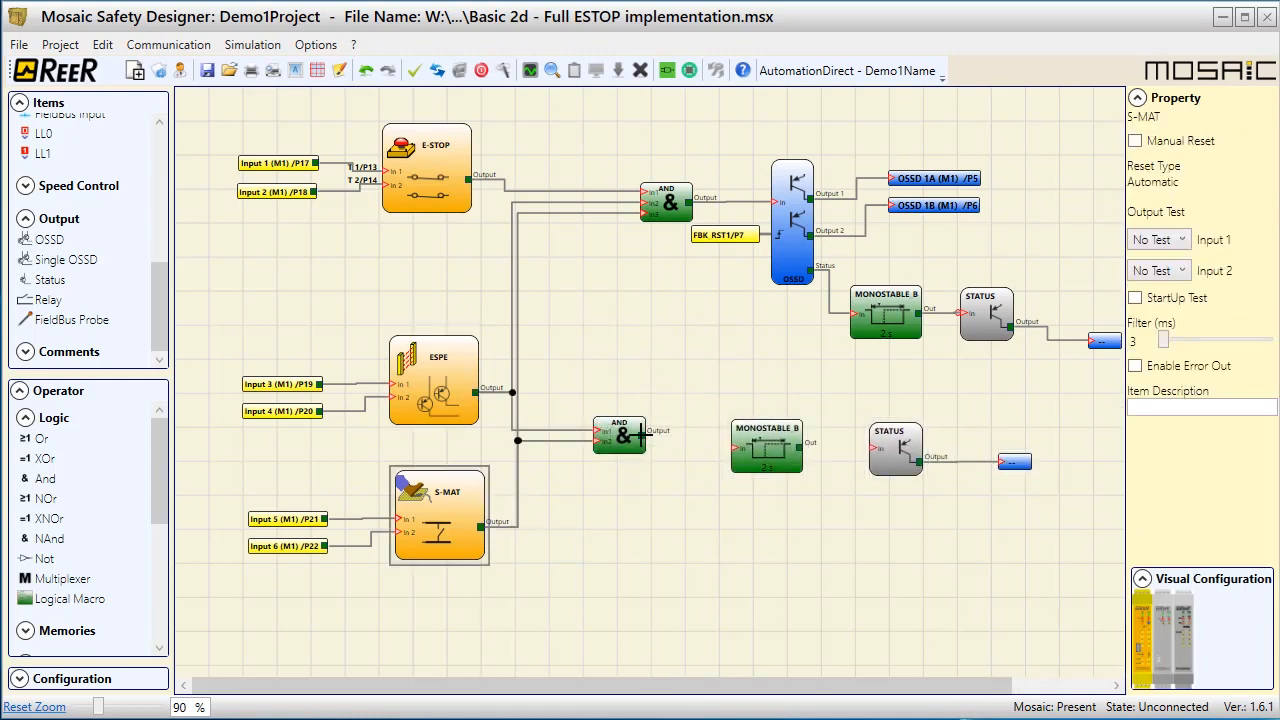
pyautogui.click(767, 445)
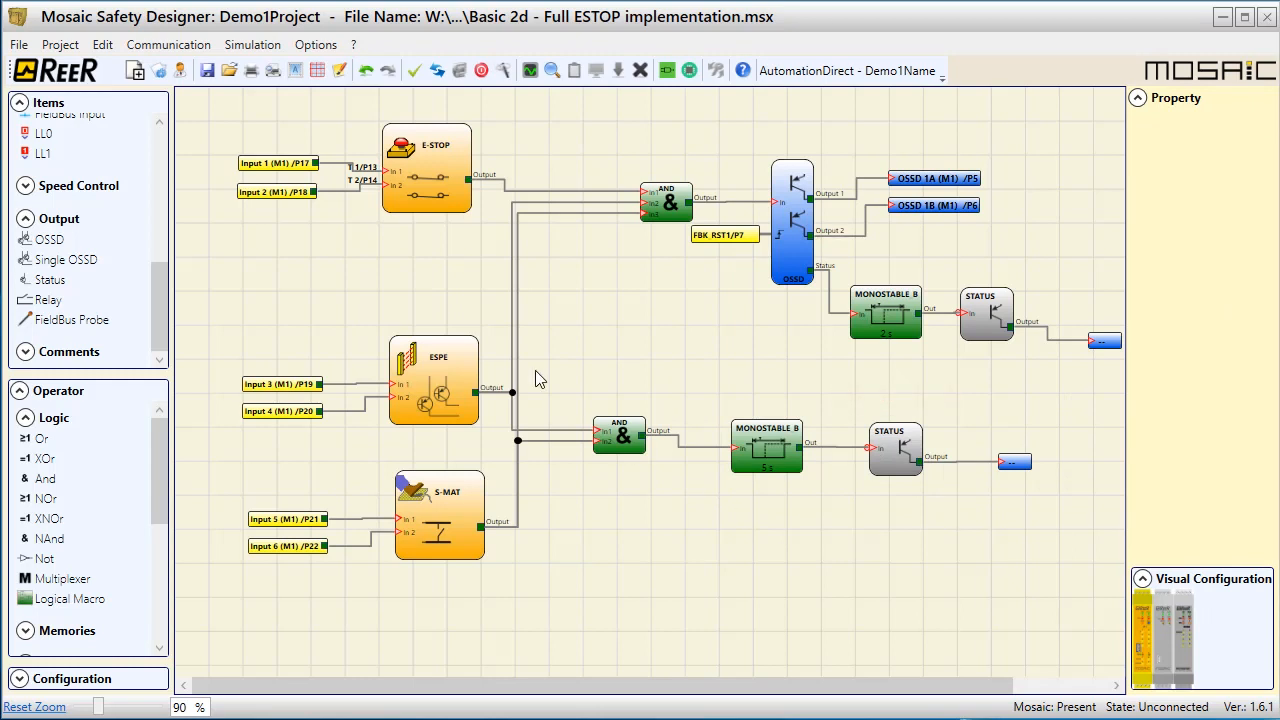
# Step: Validate the schematic, then set S-MAT Input 2 Output Test to M1 - Test 4
pyautogui.click(413, 70)
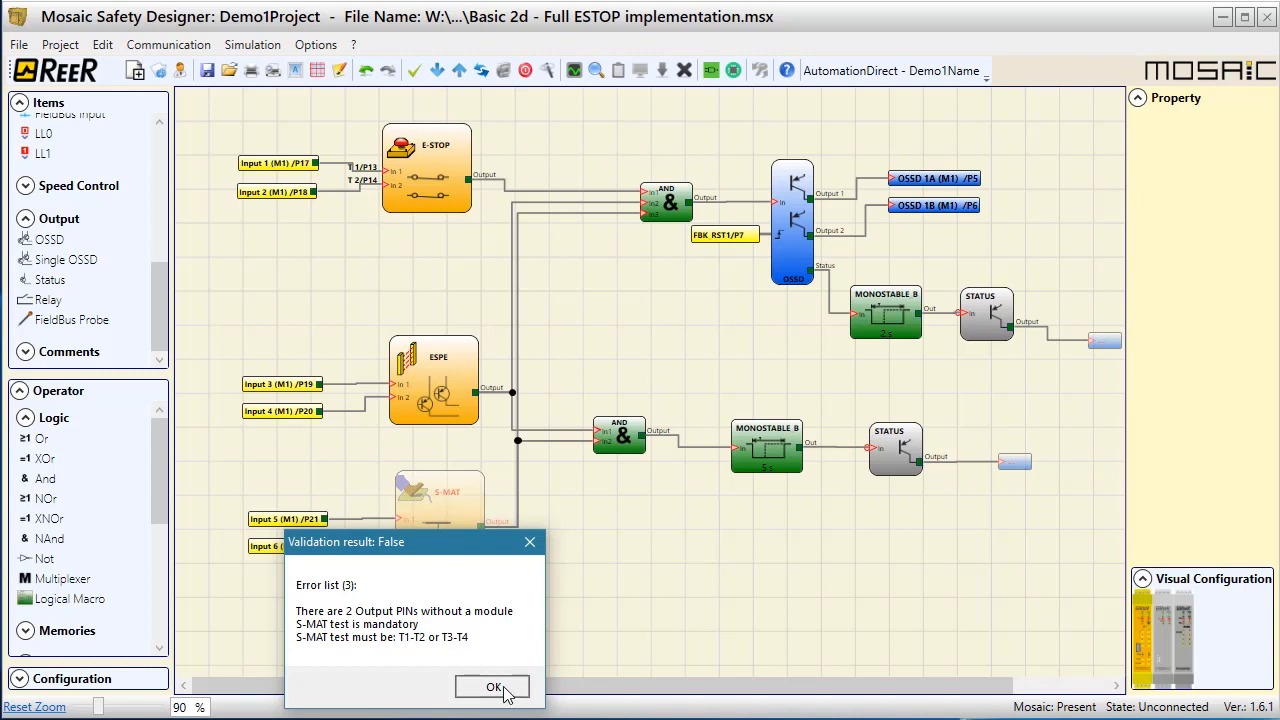
pyautogui.click(491, 686)
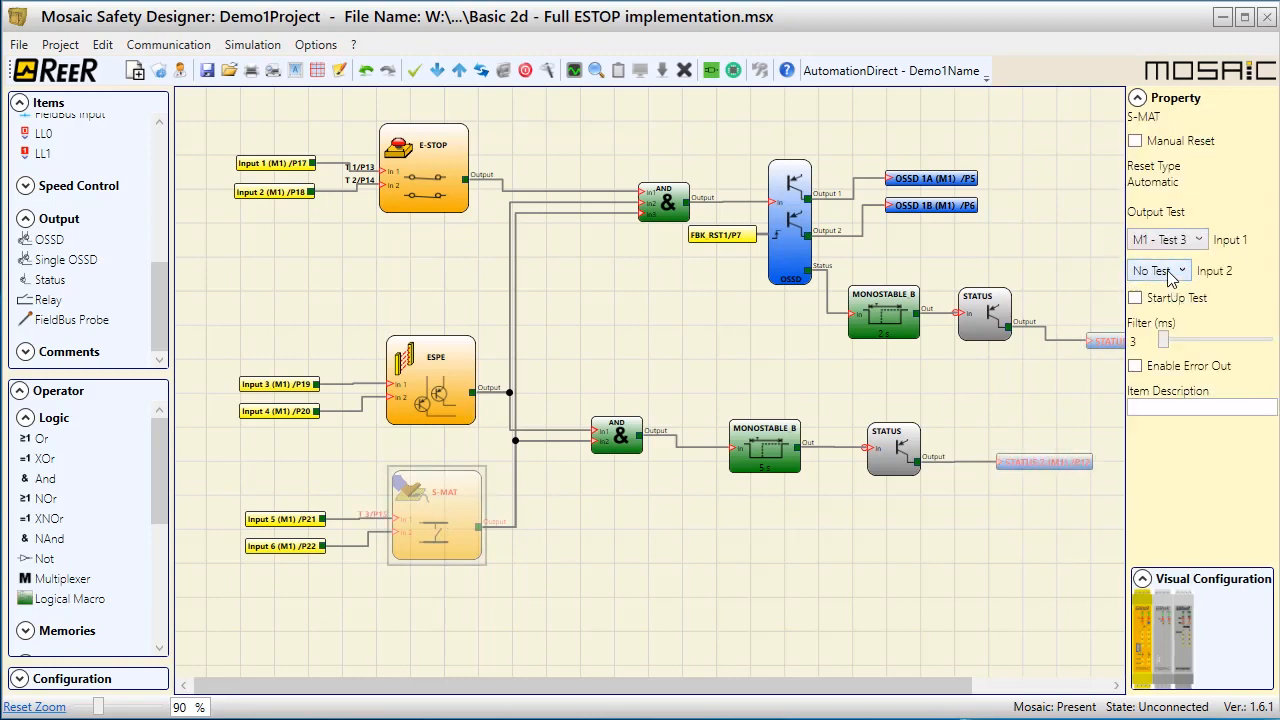
pyautogui.click(1189, 270)
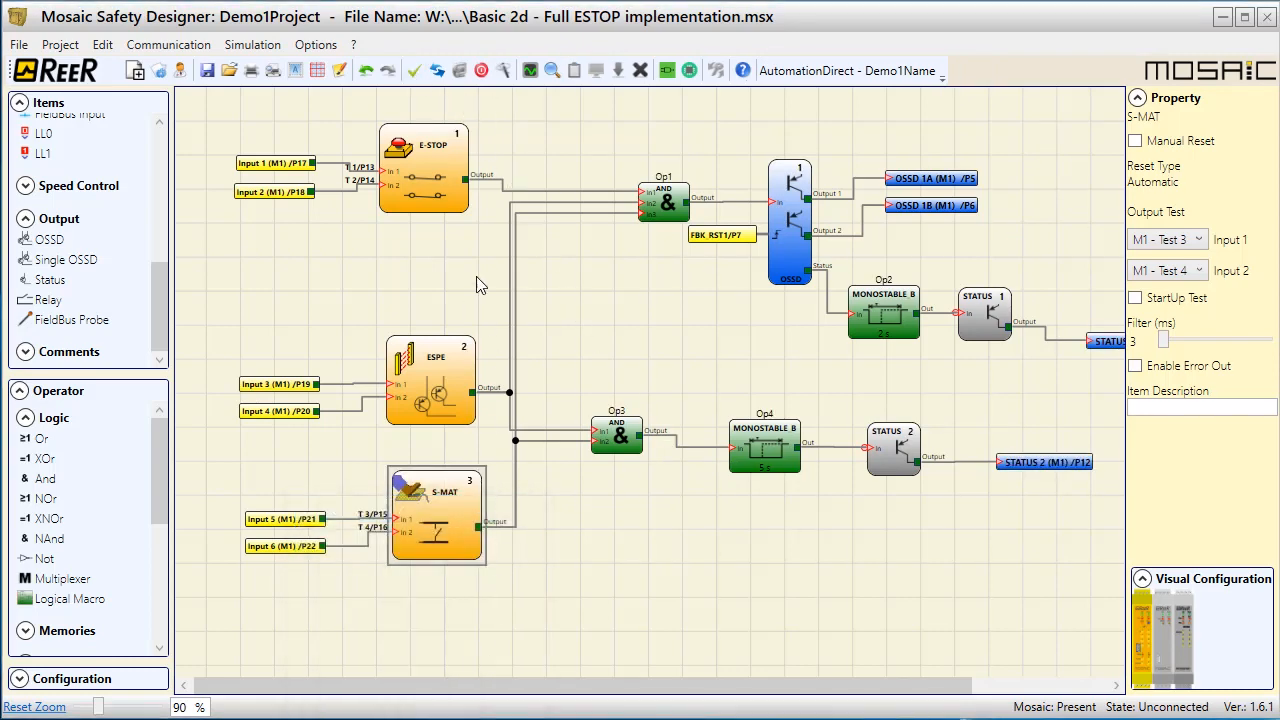
# Step: Send the configuration with the Level 2 password and confirm sending to Mosaic and MCM
pyautogui.click(440, 70)
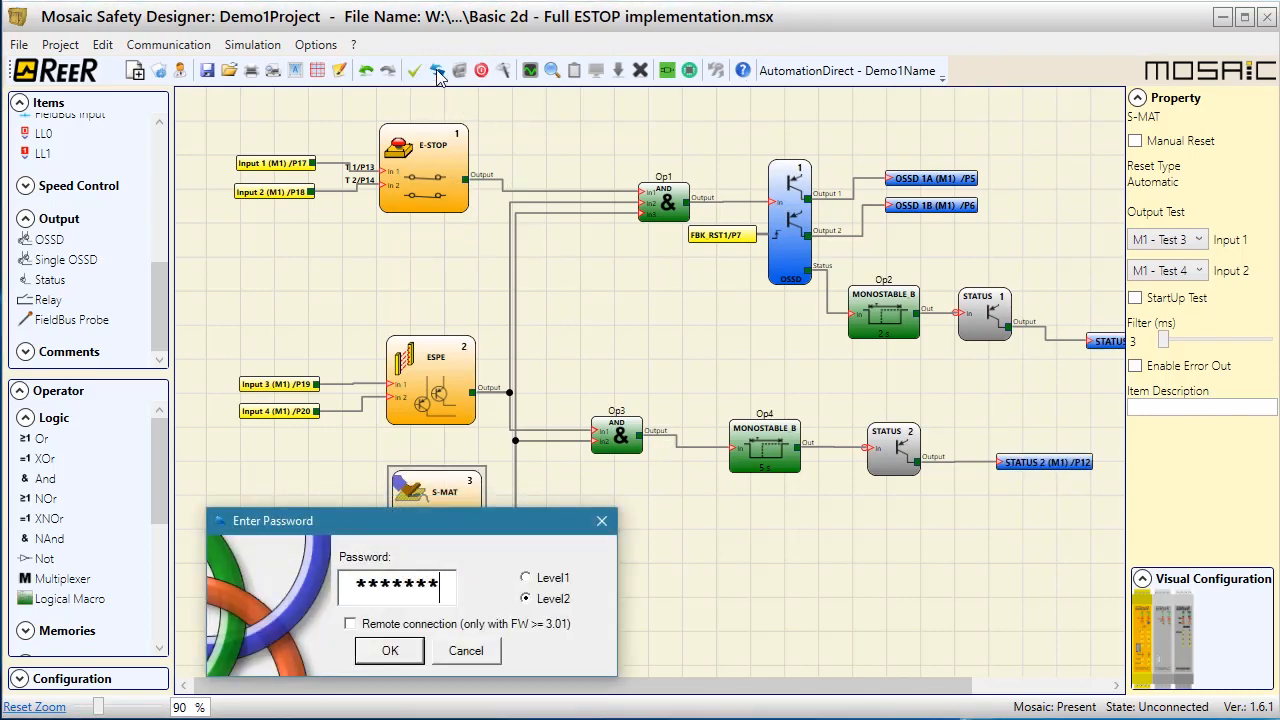
pyautogui.click(388, 650)
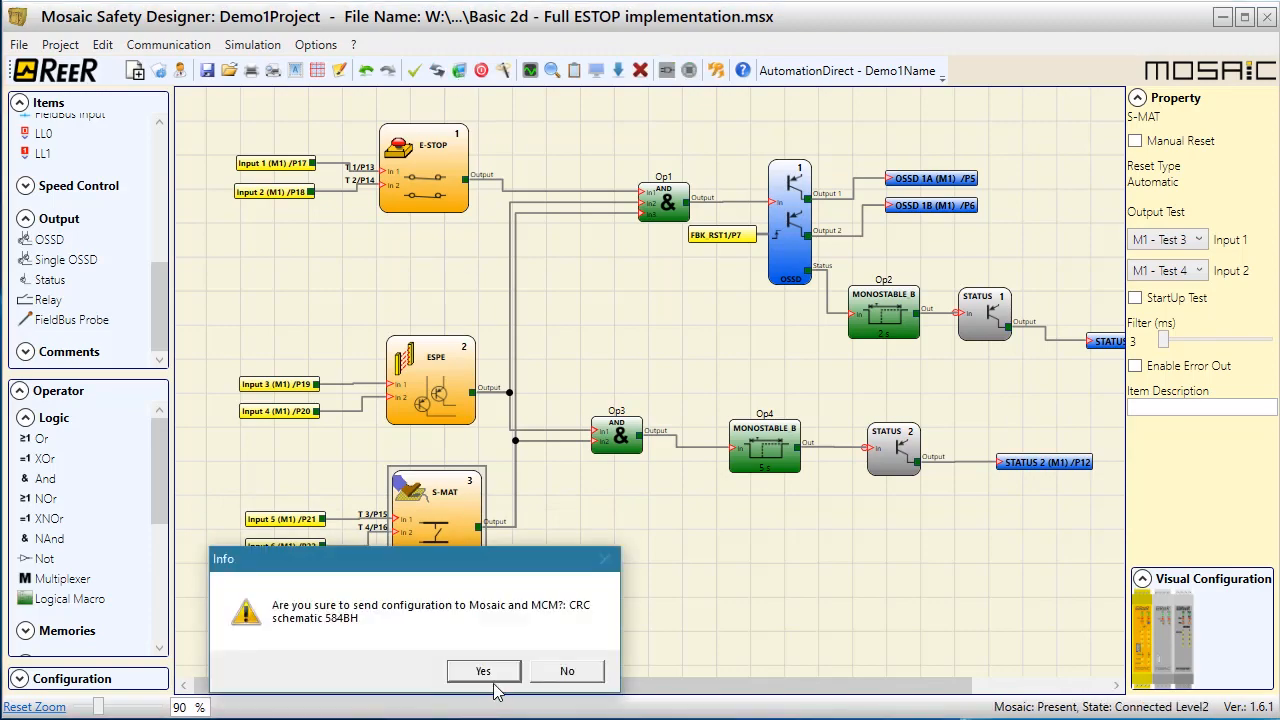
pyautogui.click(483, 670)
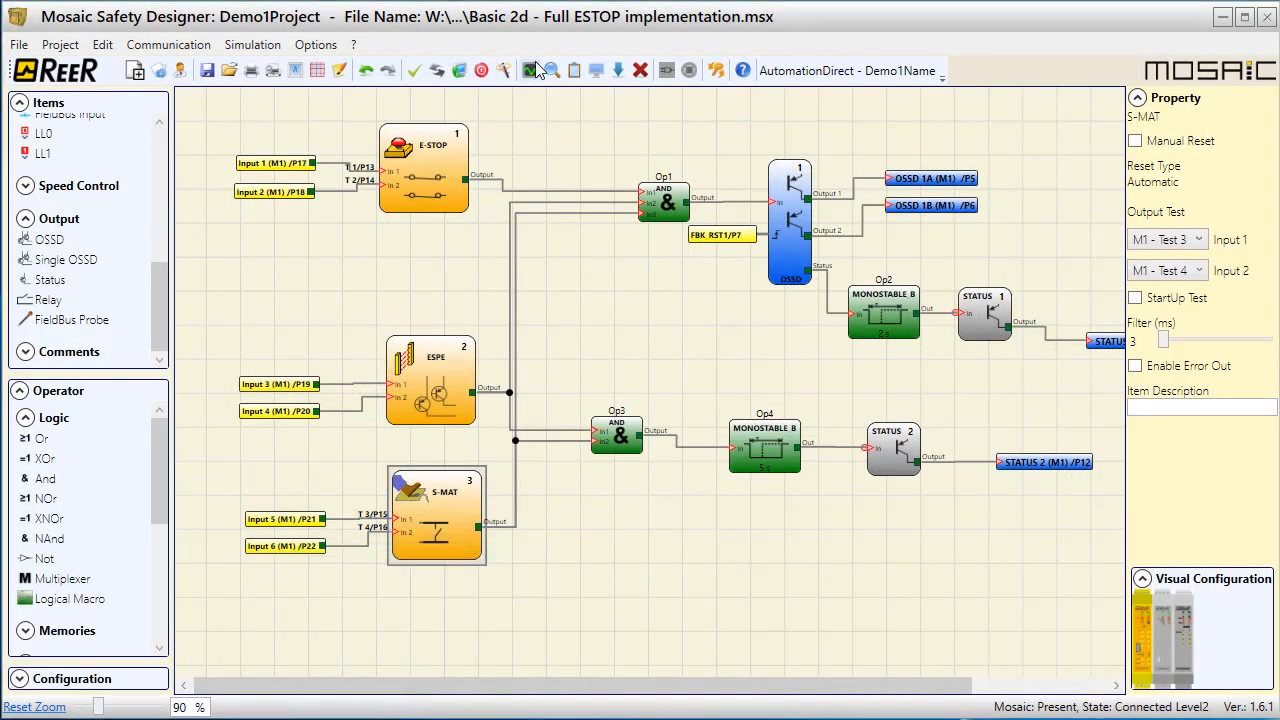
pyautogui.click(523, 70)
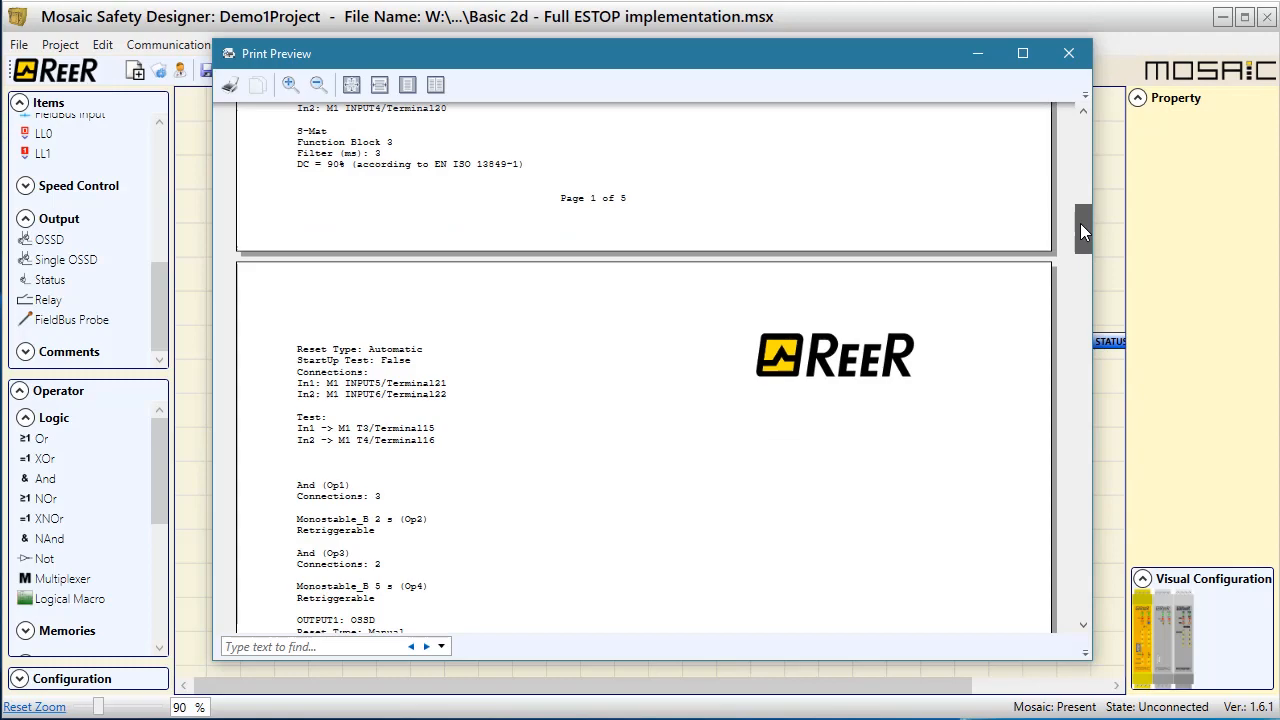
# Step: Scroll to the last pages of the configuration report and close Print Preview
pyautogui.scroll(-3)
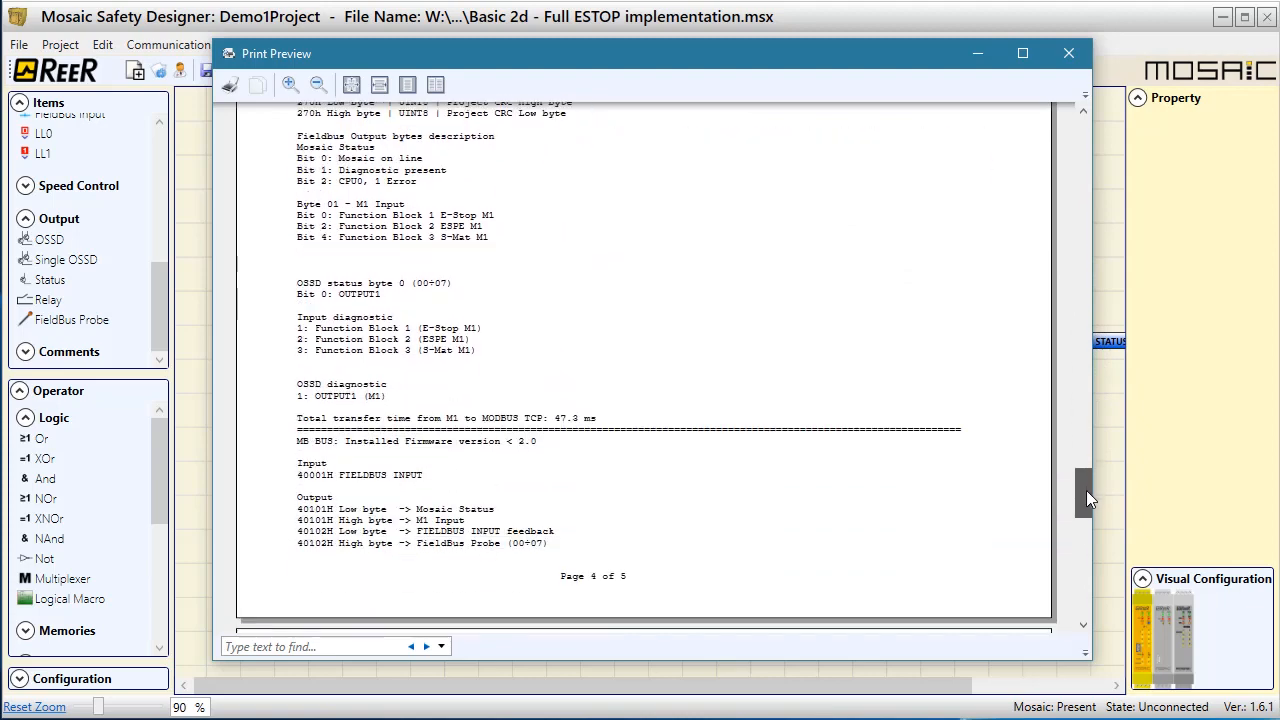
pyautogui.click(1063, 53)
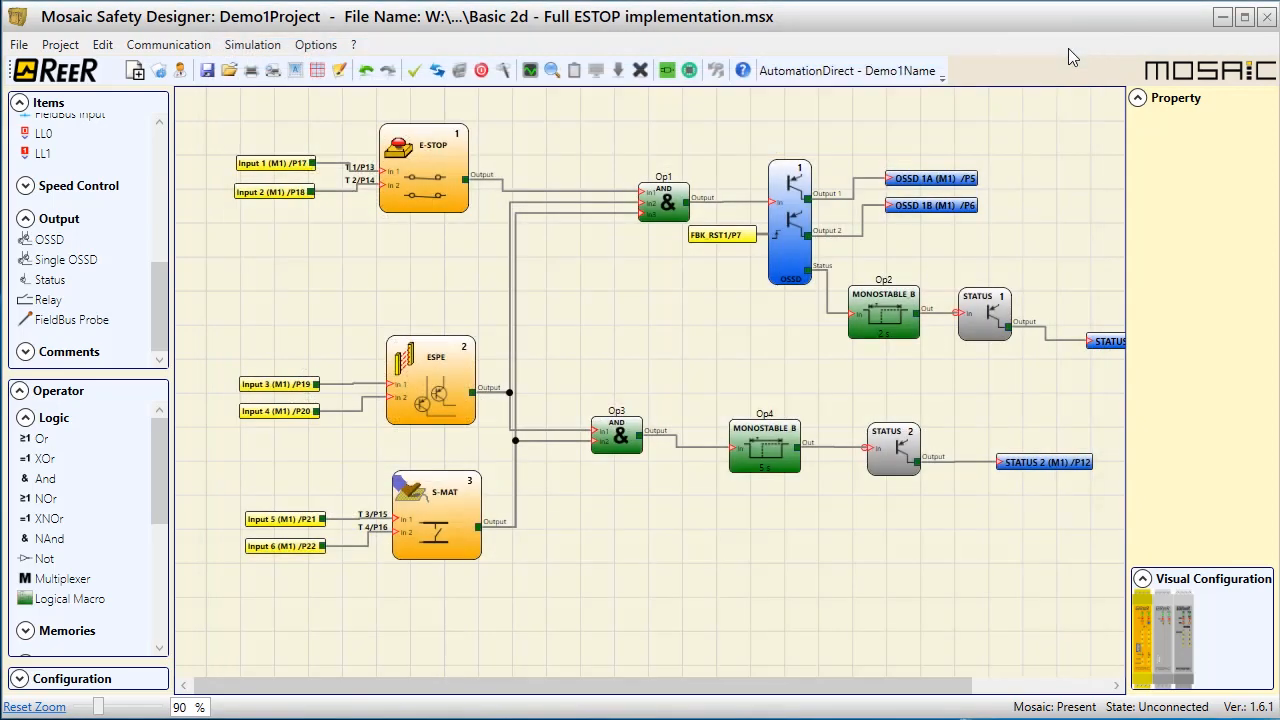
pyautogui.moveTo(746, 289)
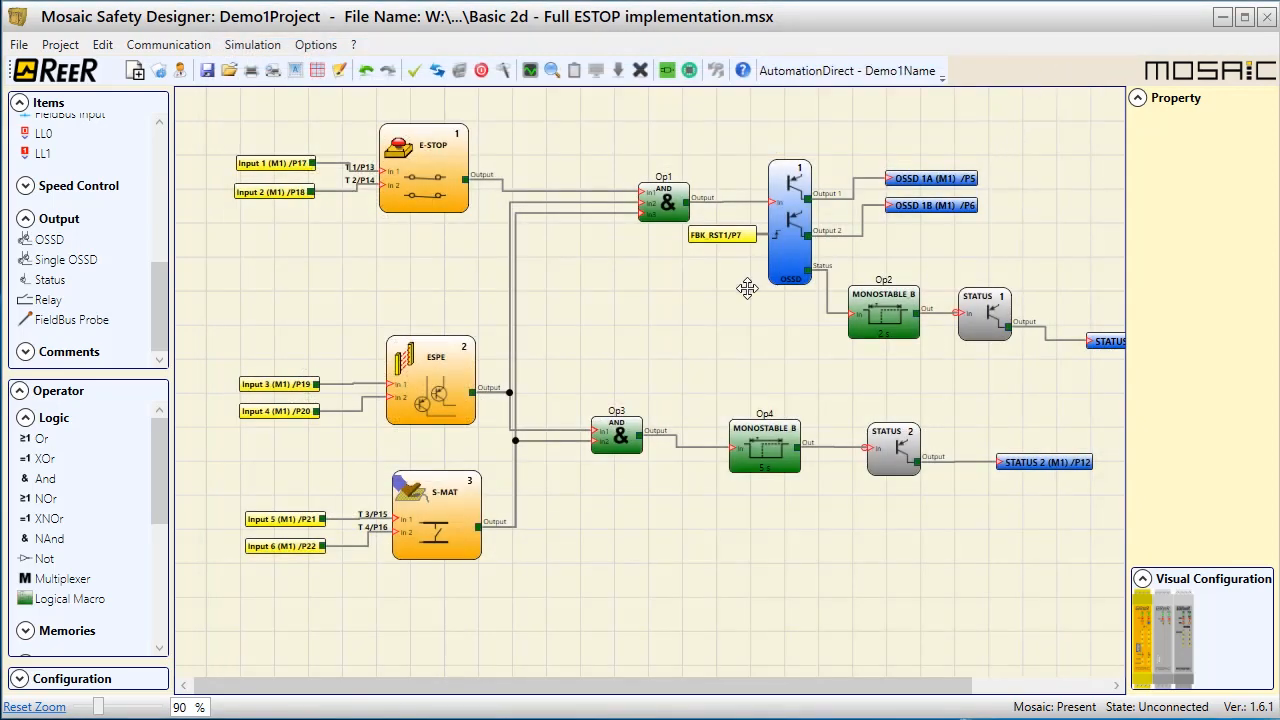
# Step: Read the Help topic for the new DELAY block, then close HTML Help
pyautogui.scroll(-3)
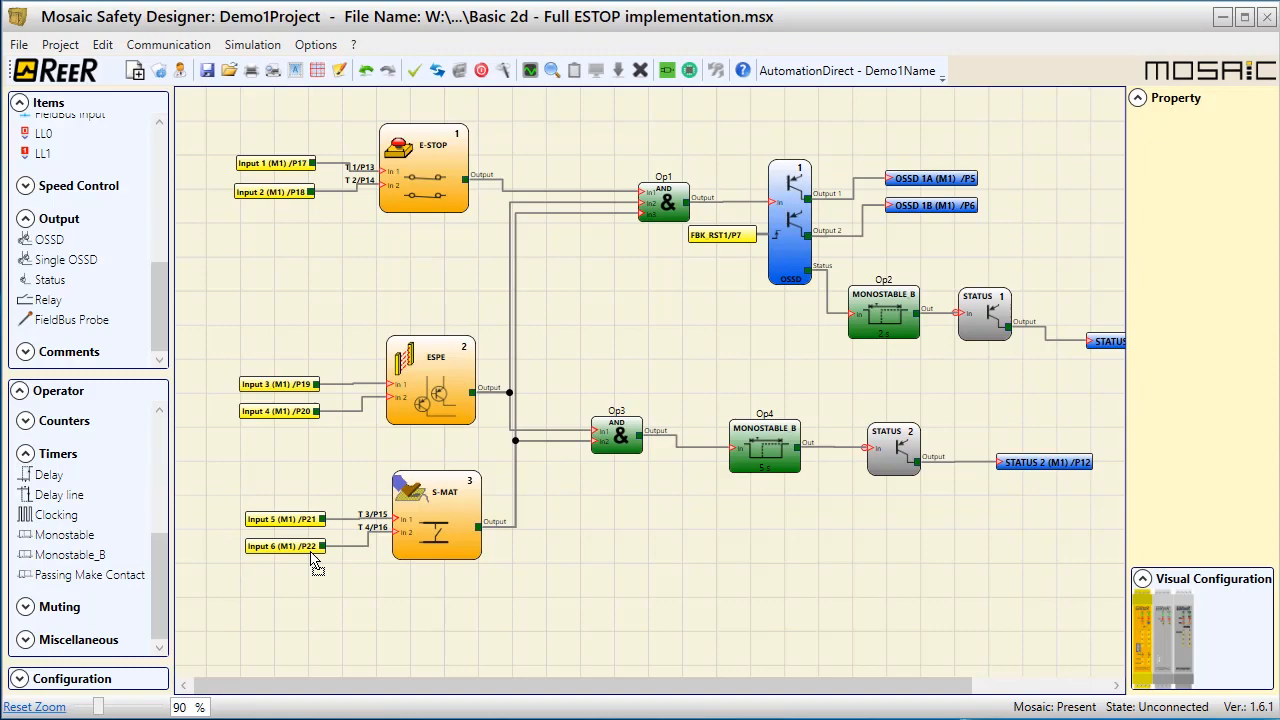
pyautogui.rightClick(700, 568)
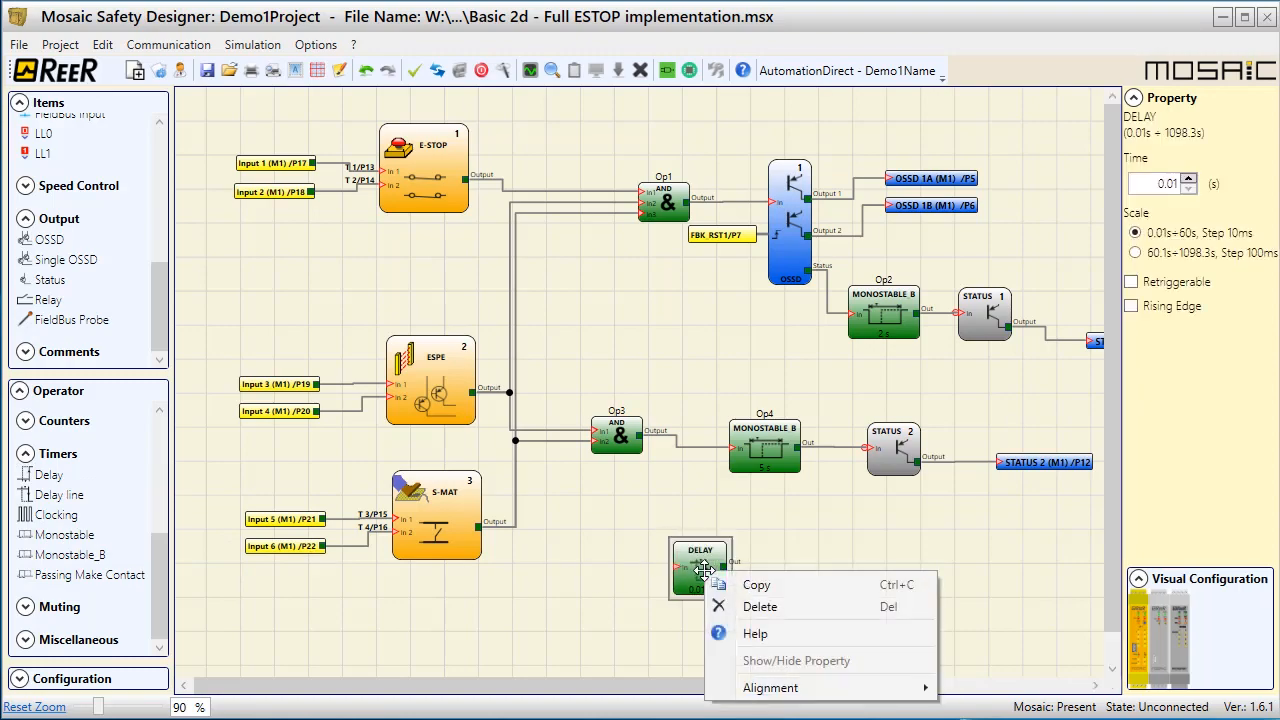
pyautogui.click(755, 633)
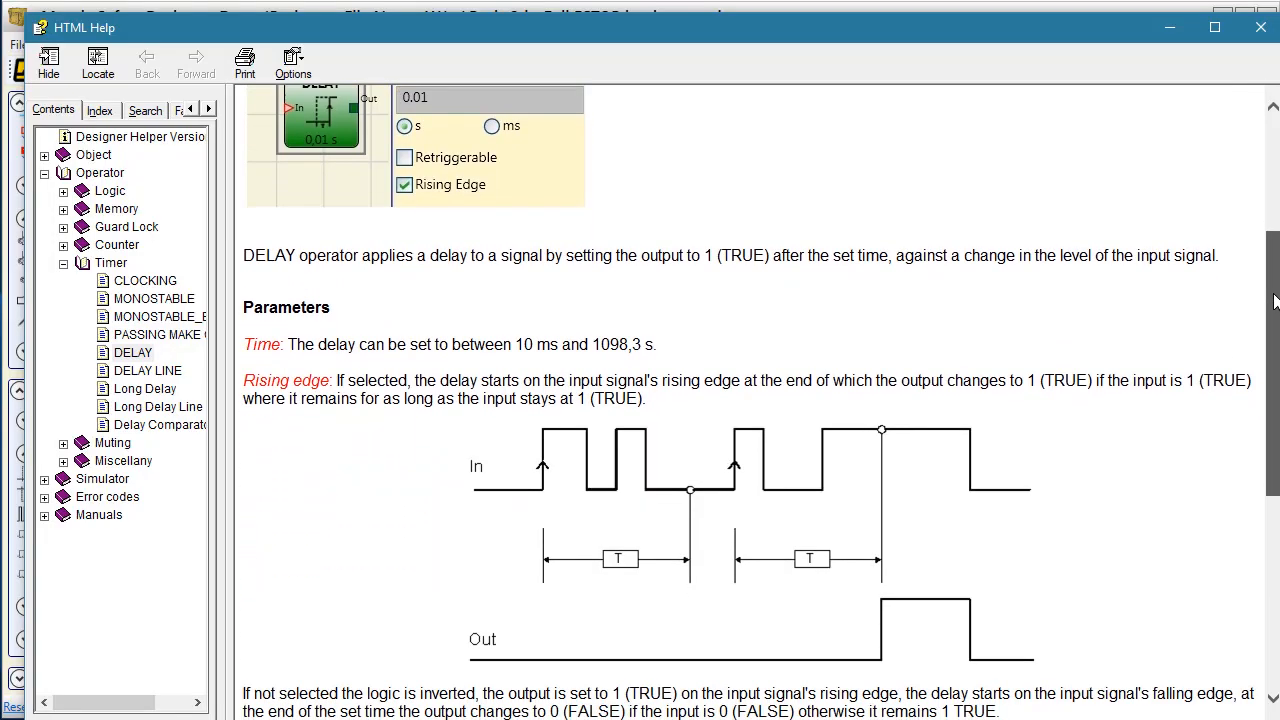
pyautogui.scroll(-3)
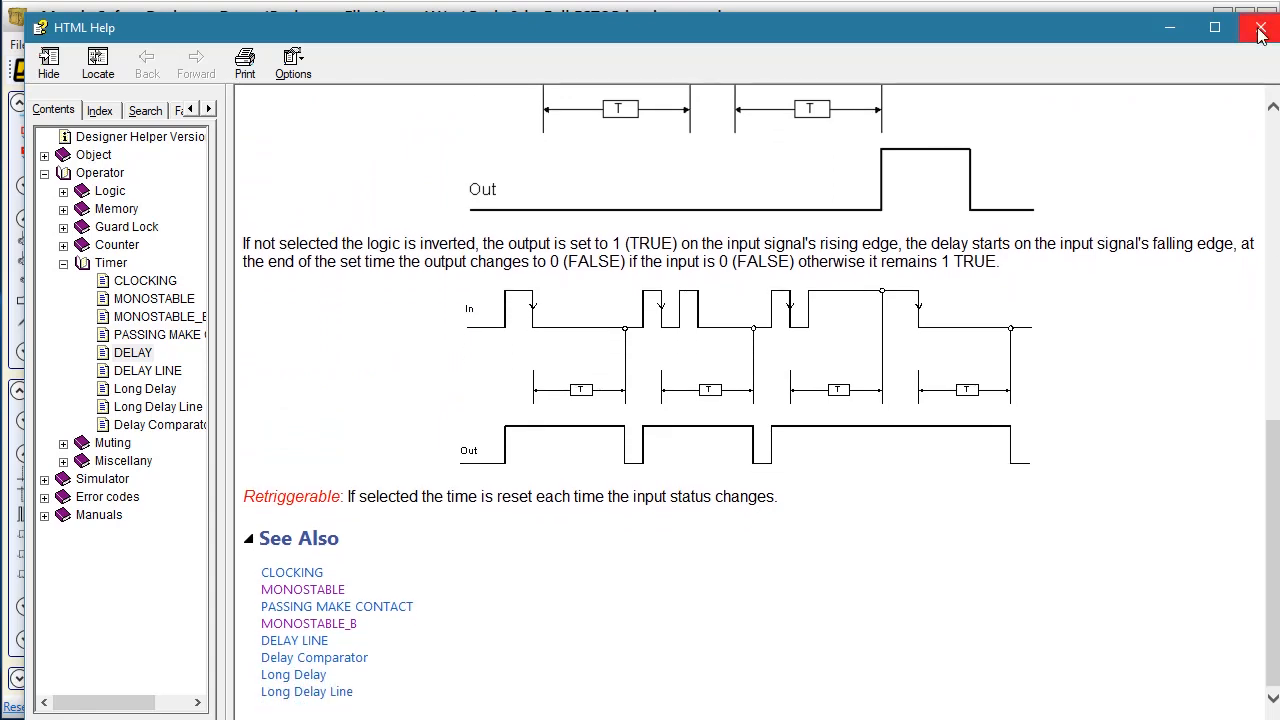
pyautogui.click(1260, 27)
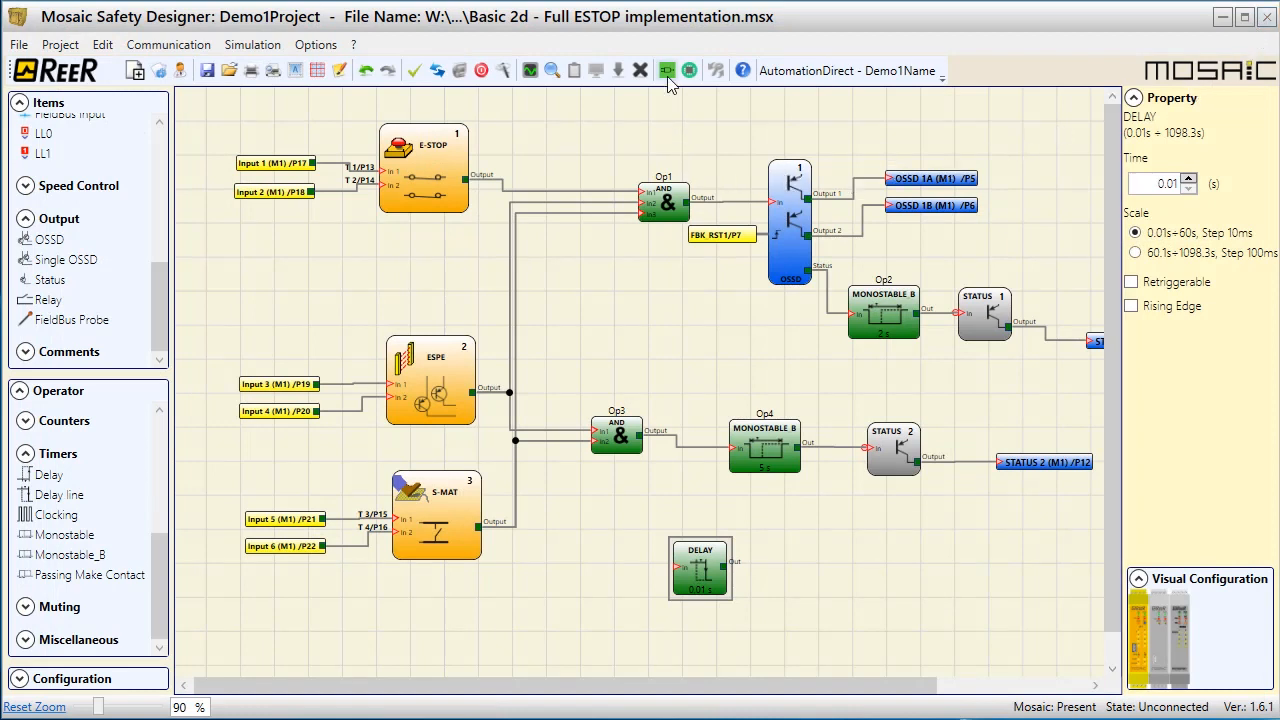
pyautogui.moveTo(669, 70)
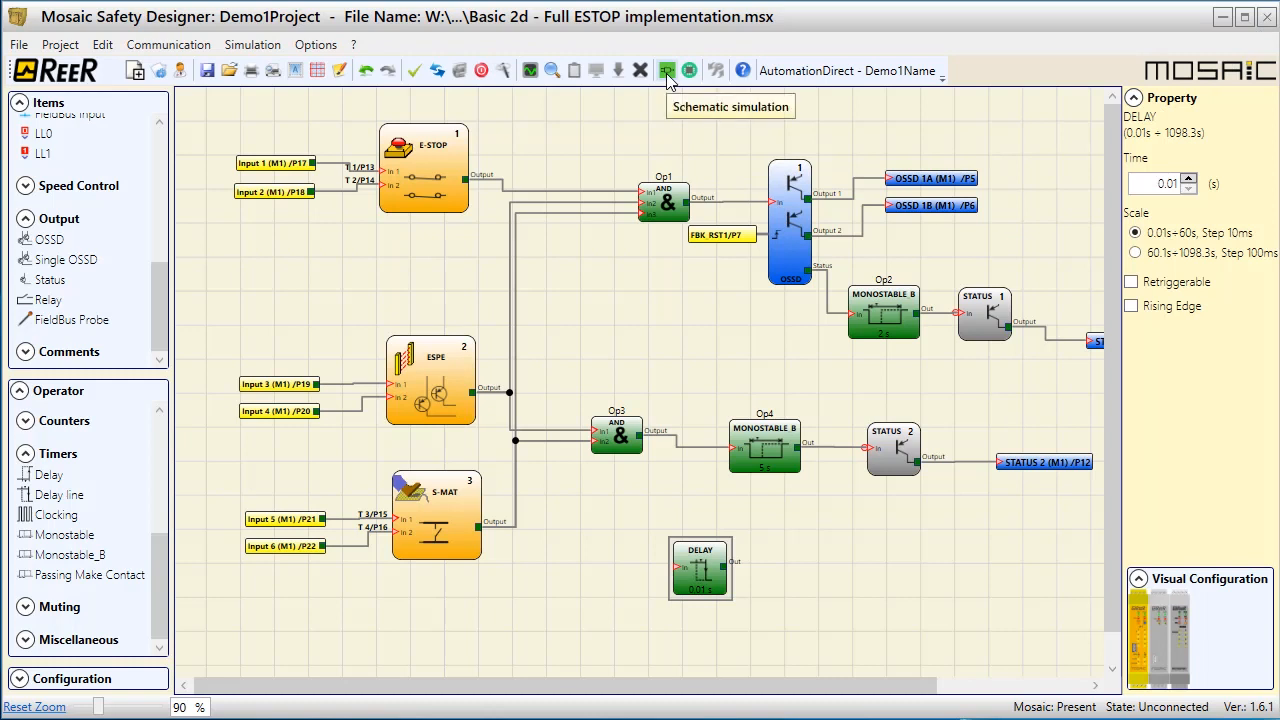
pyautogui.moveTo(690, 70)
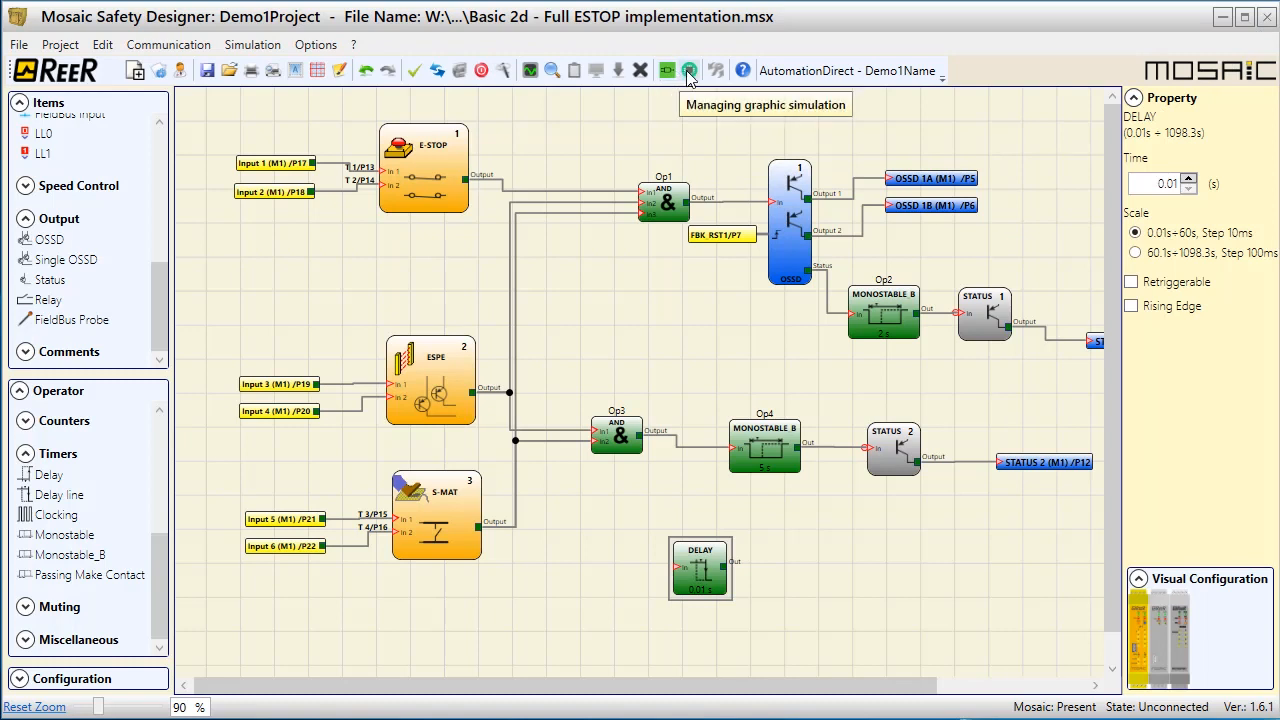